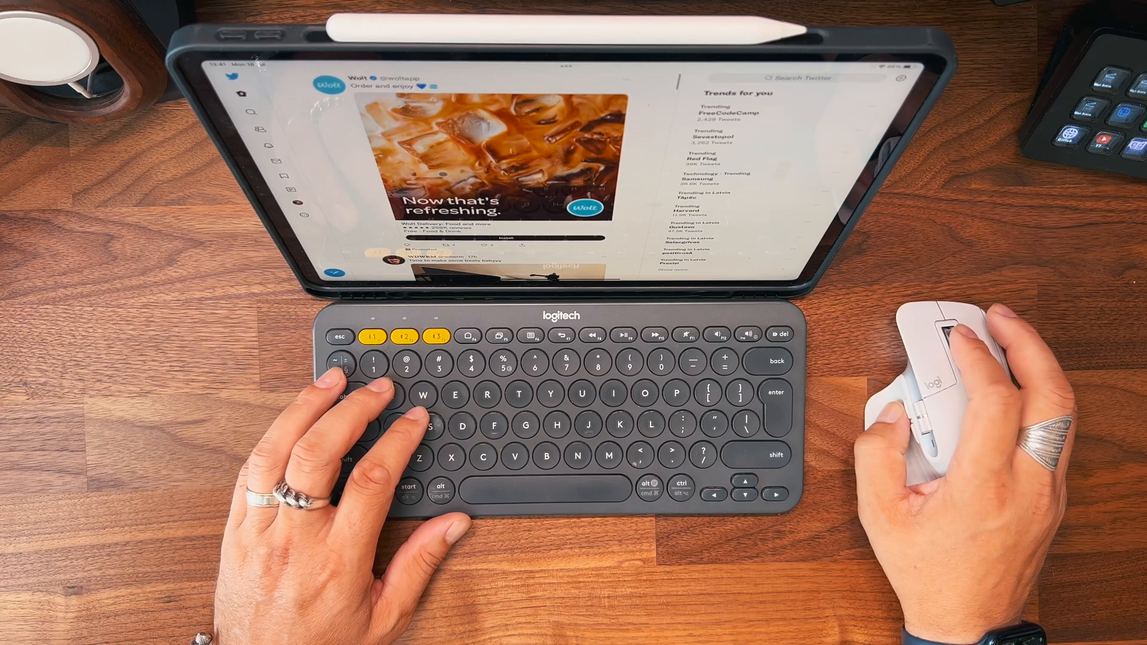
scroll("down", 3)
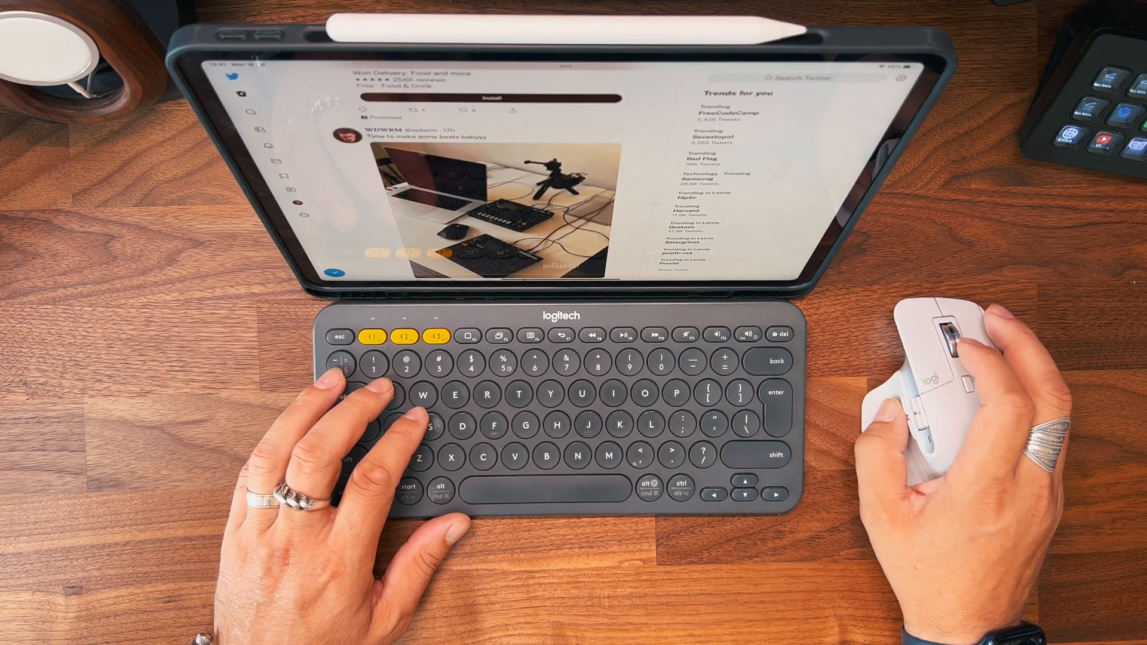